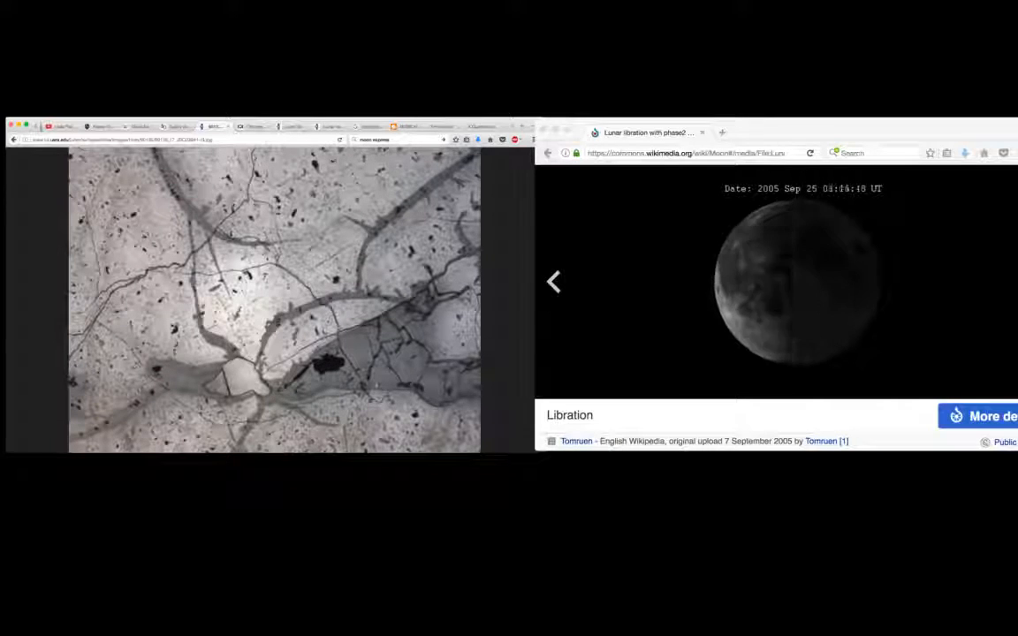
left_click(553, 281)
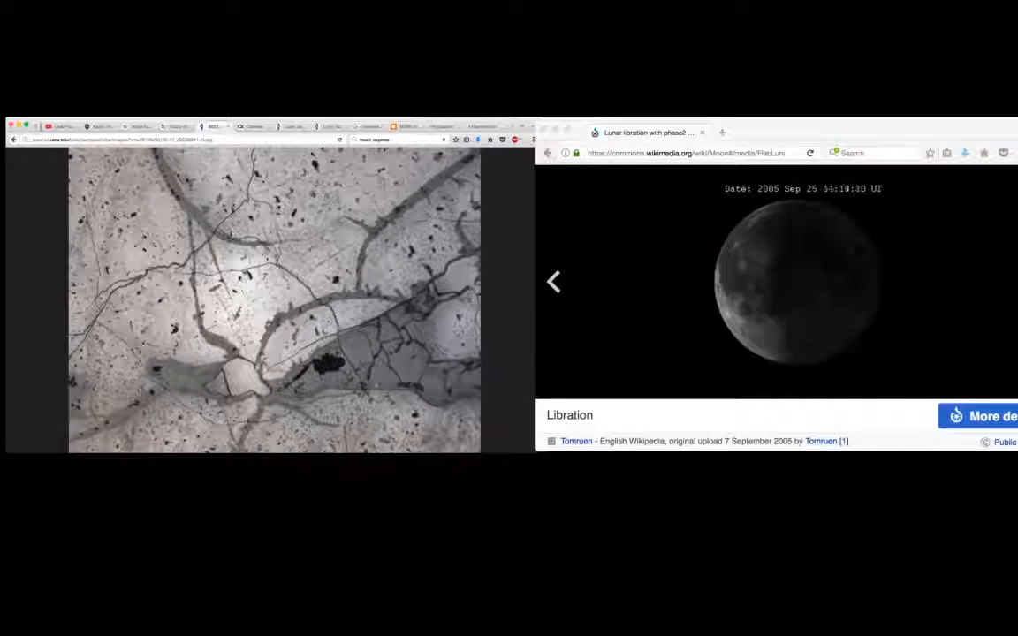
left_click(553, 281)
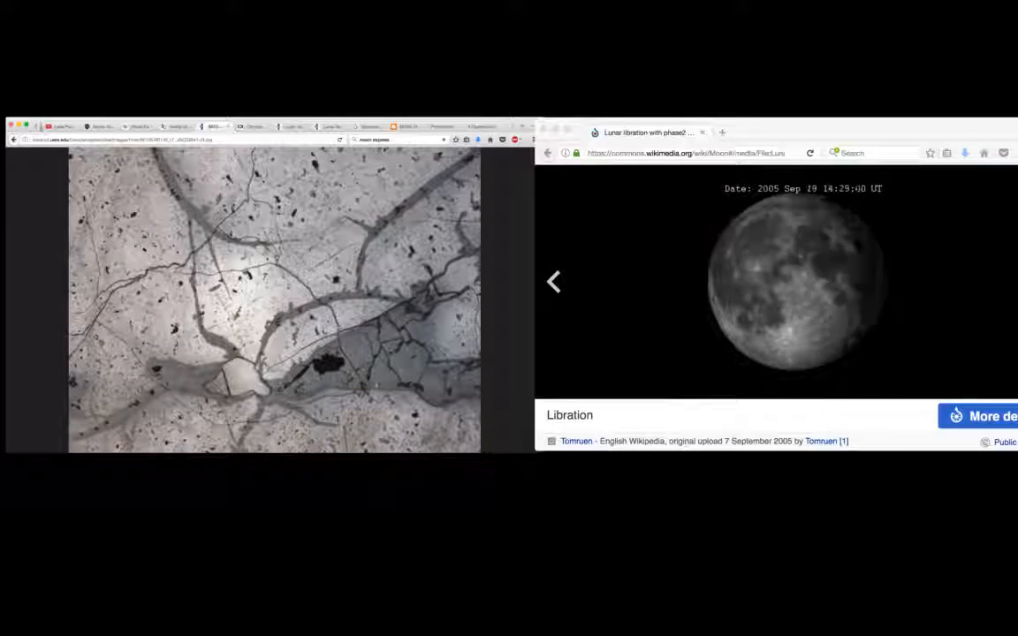
left_click(553, 281)
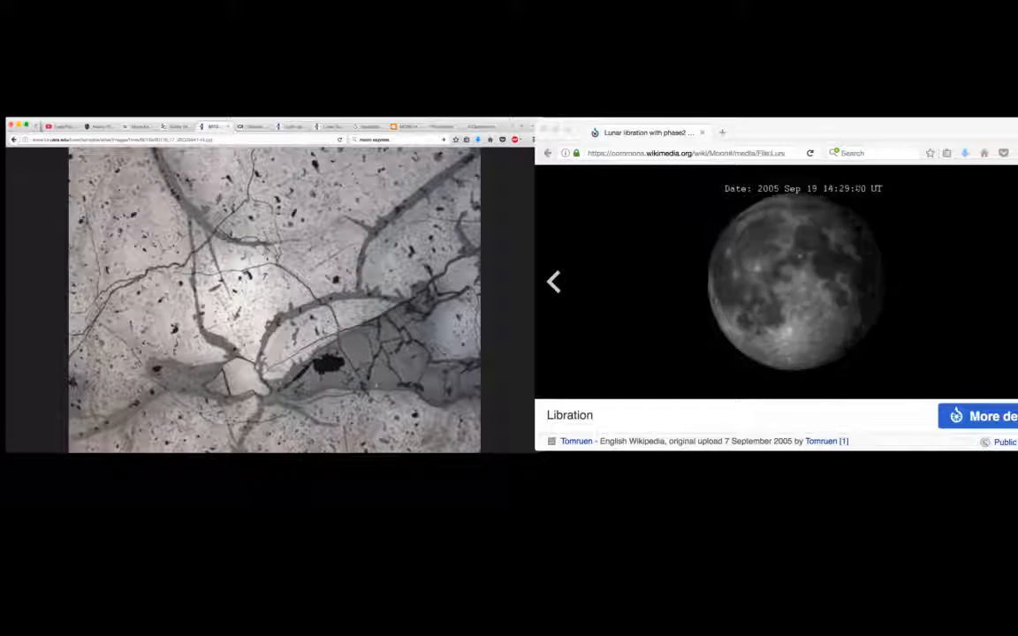
left_click(553, 281)
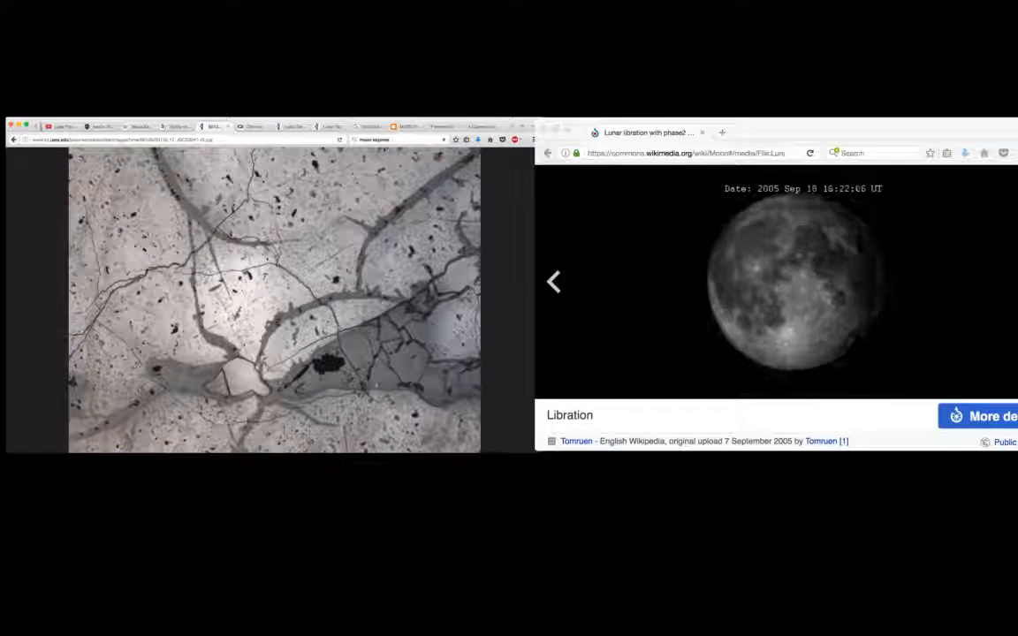
left_click(553, 281)
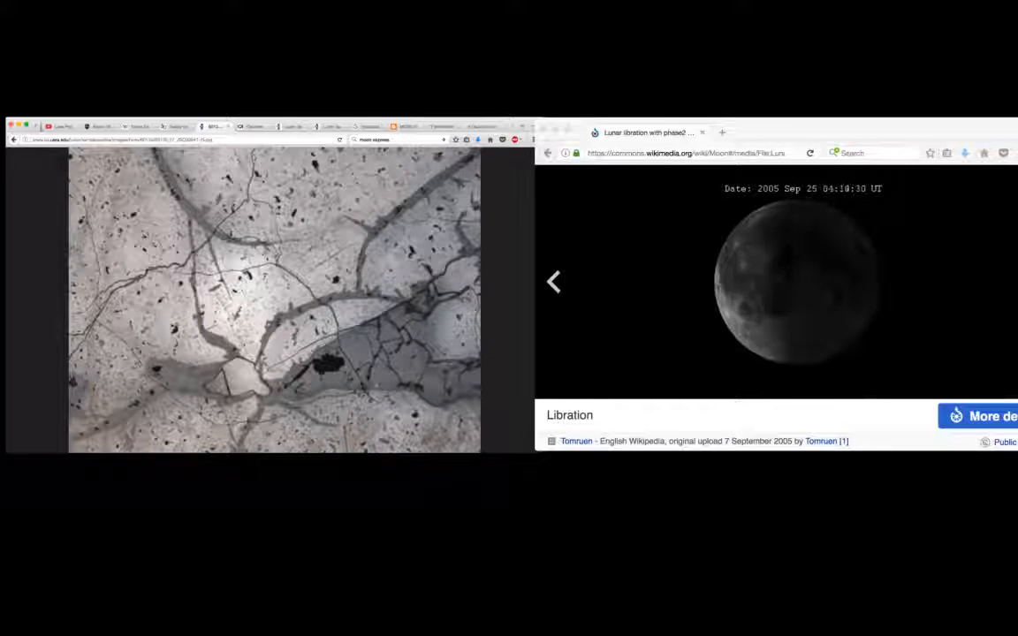
left_click(553, 281)
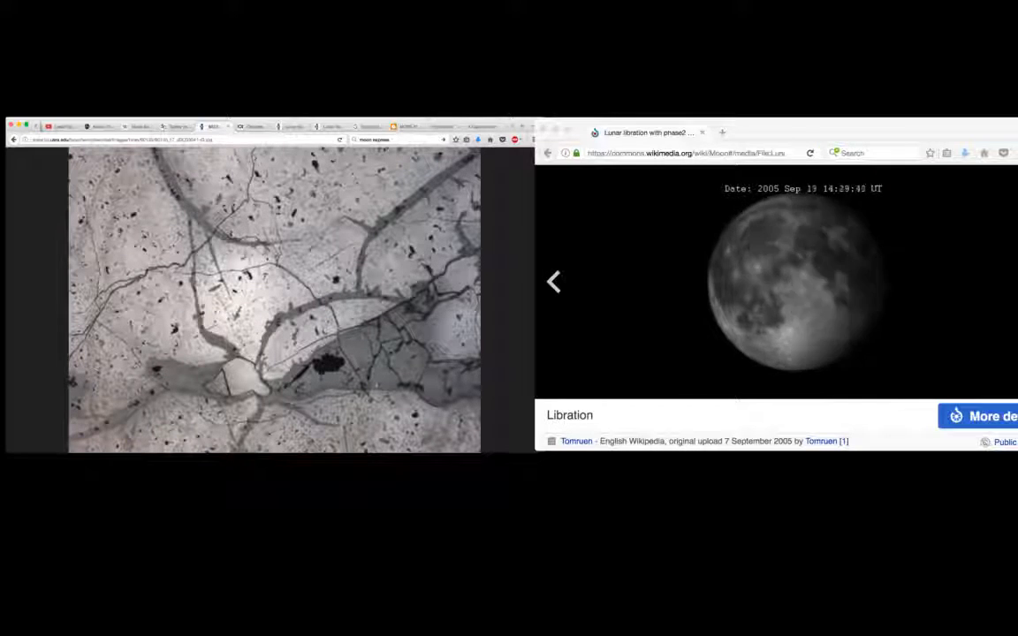
left_click(553, 281)
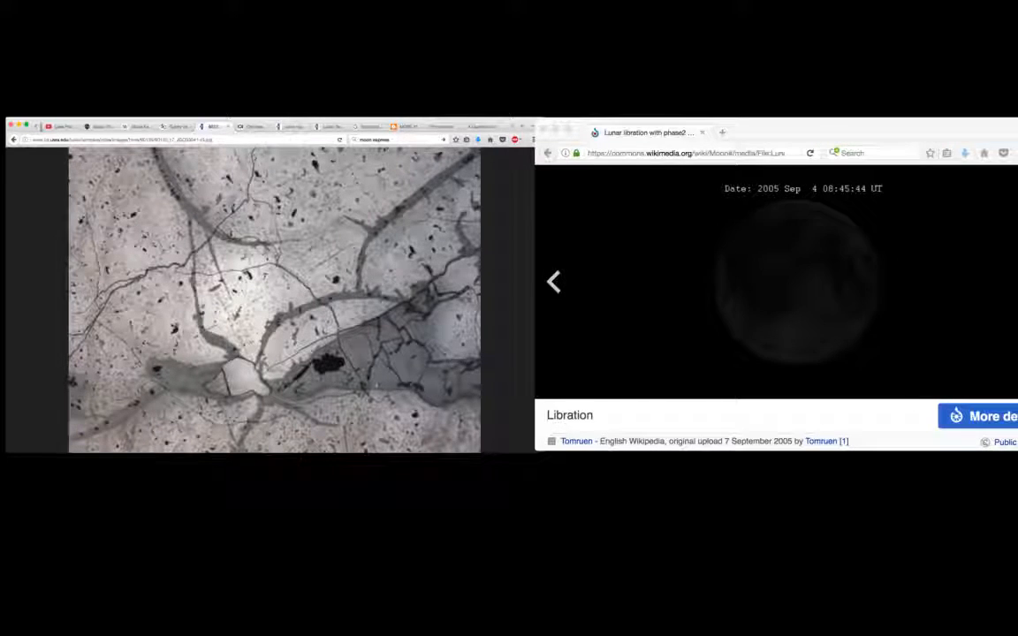